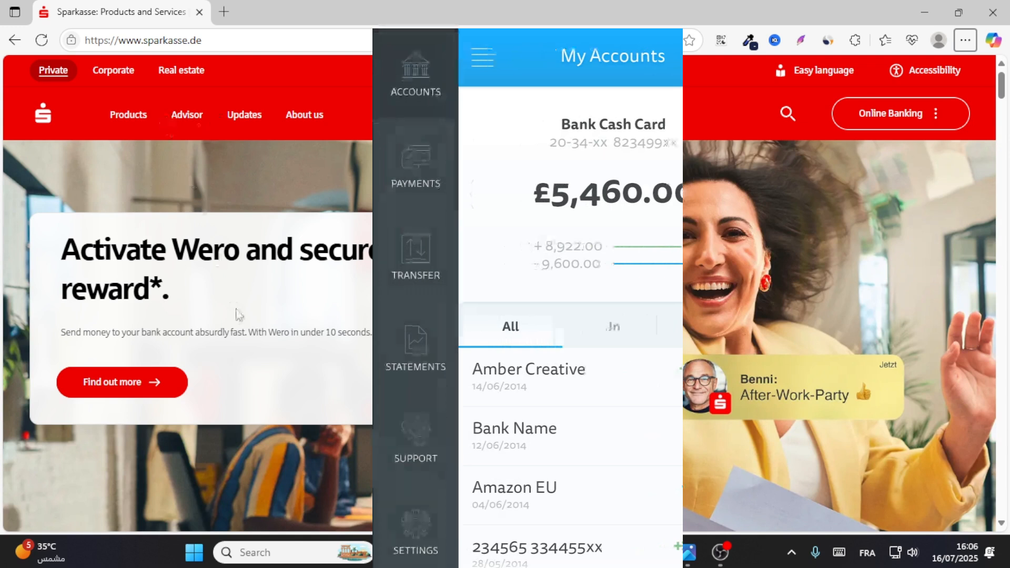
# Step: Bring up the saved Sparkasse inbox screenshot in Photos and move the viewer higher on screen
pyautogui.click(482, 57)
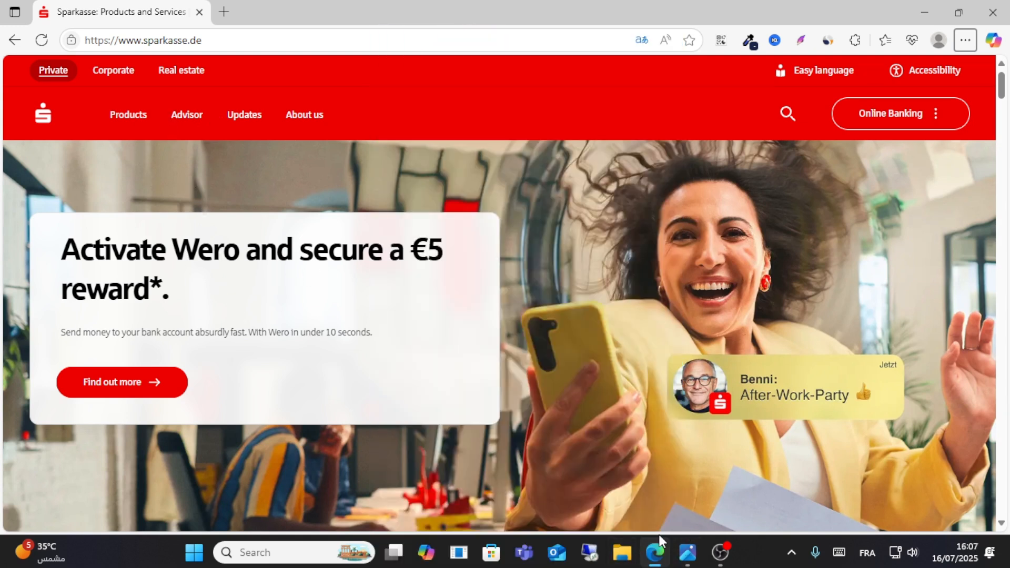
pyautogui.click(685, 552)
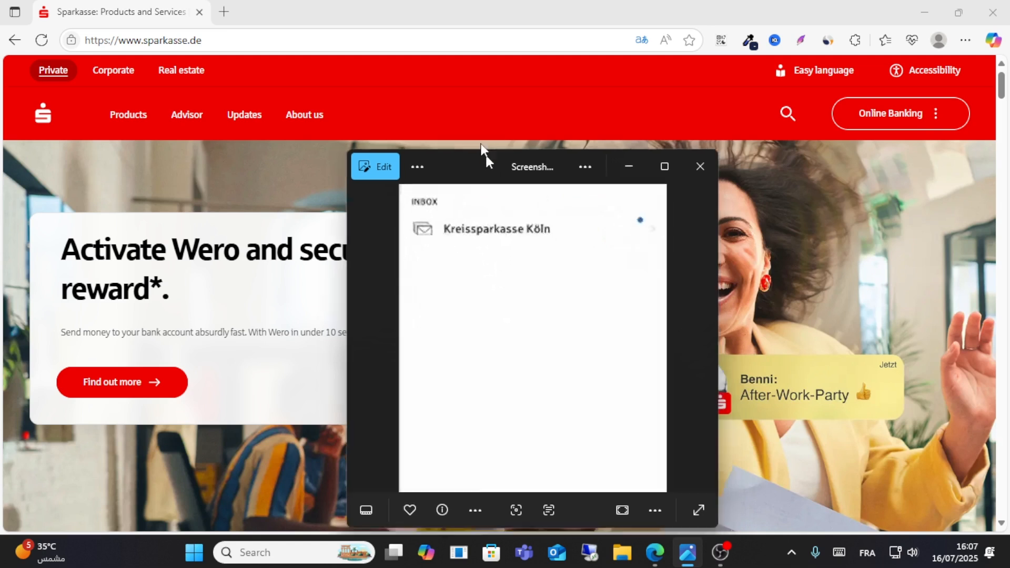
pyautogui.moveTo(483, 150); pyautogui.dragTo(463, 98)
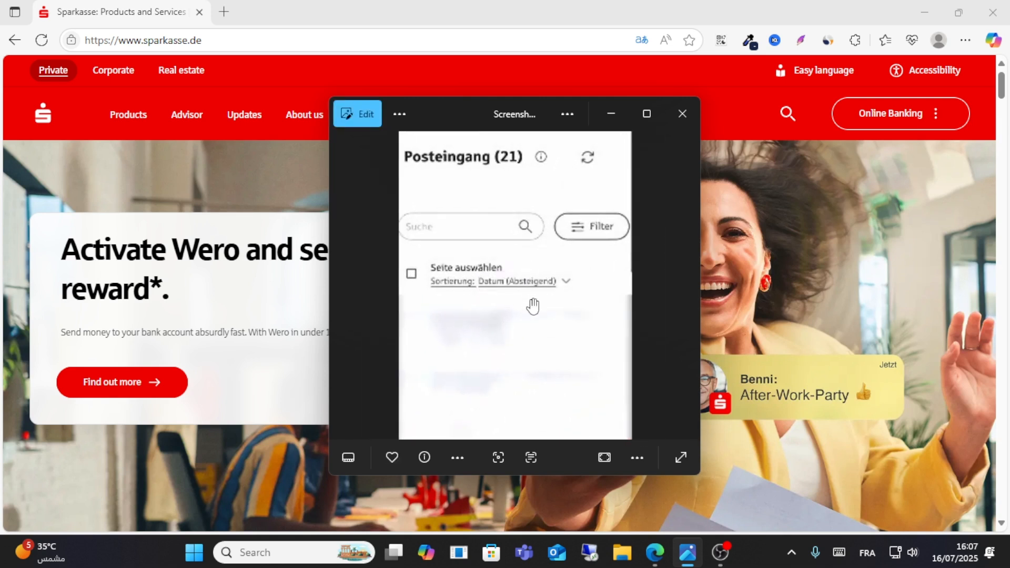
pyautogui.moveTo(451, 179)
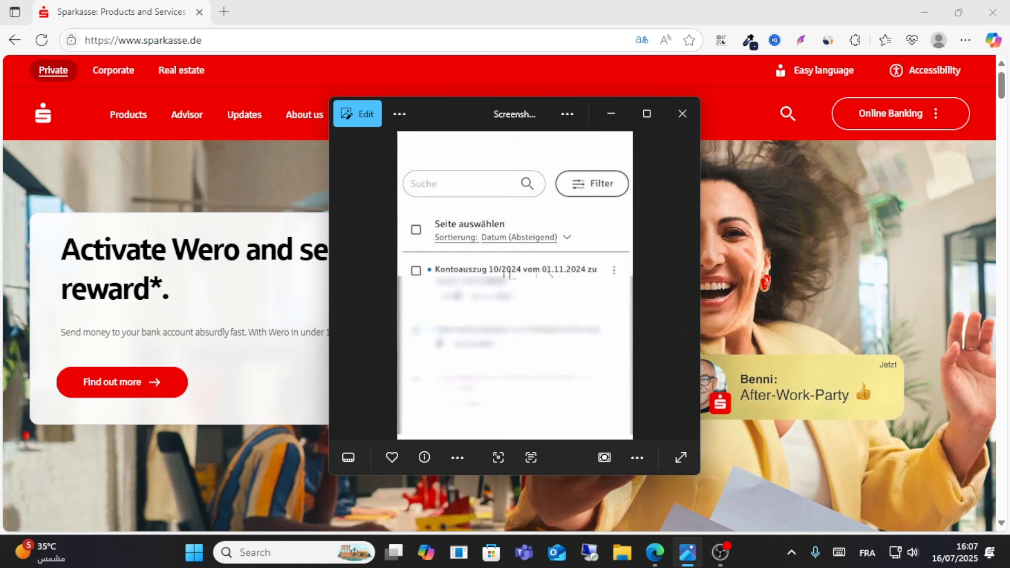
# Step: Page through the filter-settings and filtered-inbox screenshots, fit the view, then hide the viewer
pyautogui.click(590, 183)
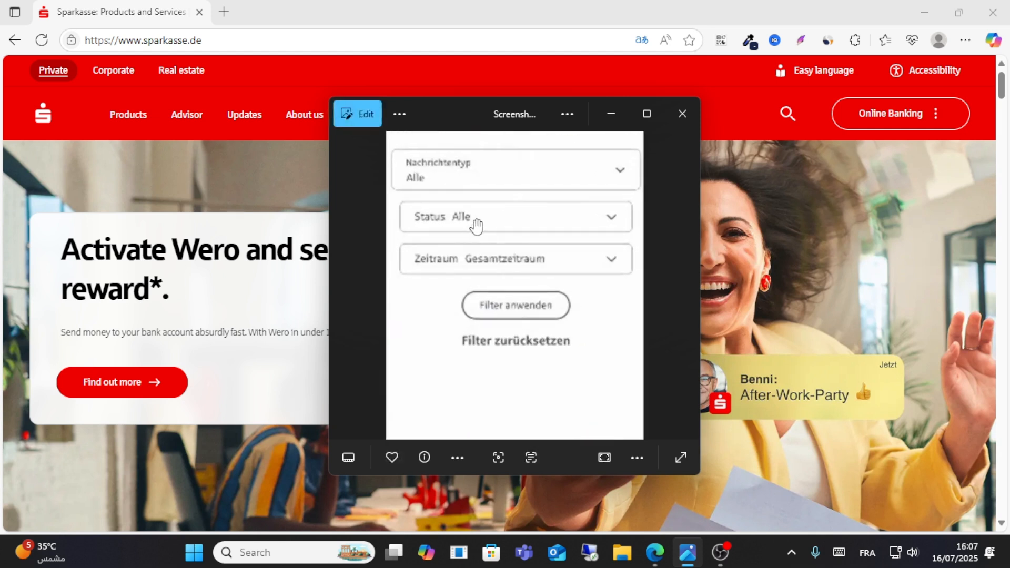
pyautogui.moveTo(454, 183)
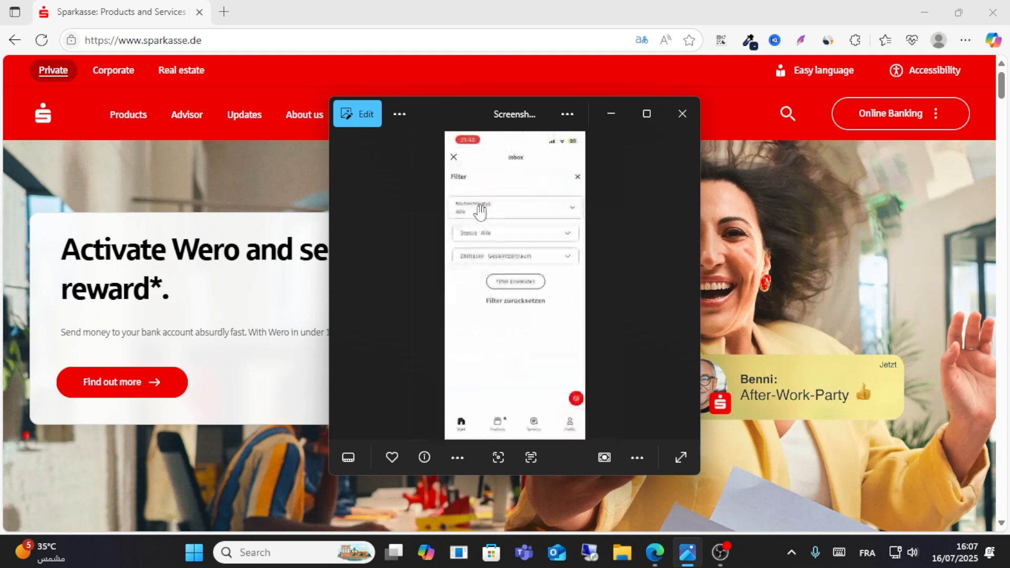
pyautogui.click(512, 207)
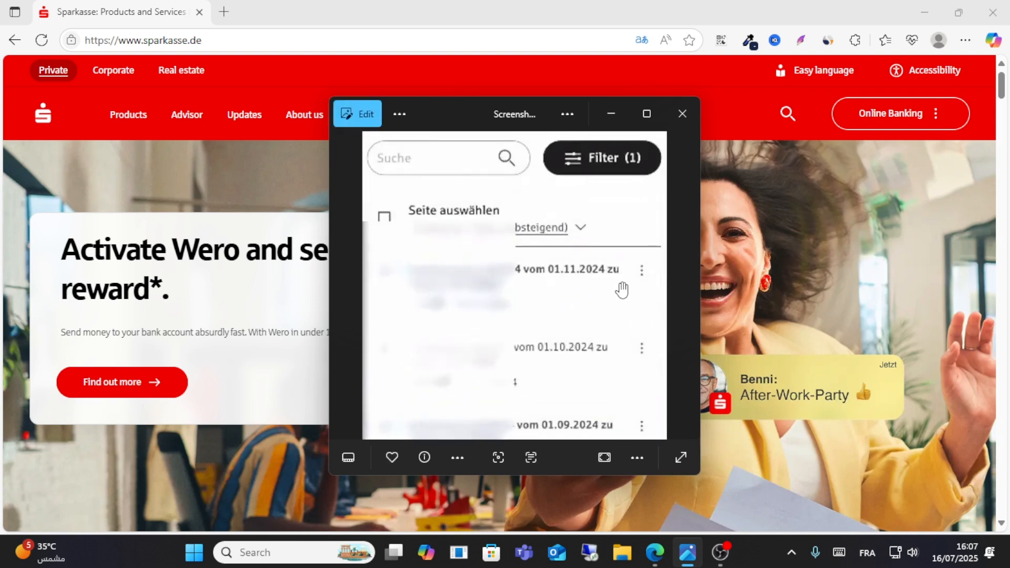
pyautogui.click(640, 271)
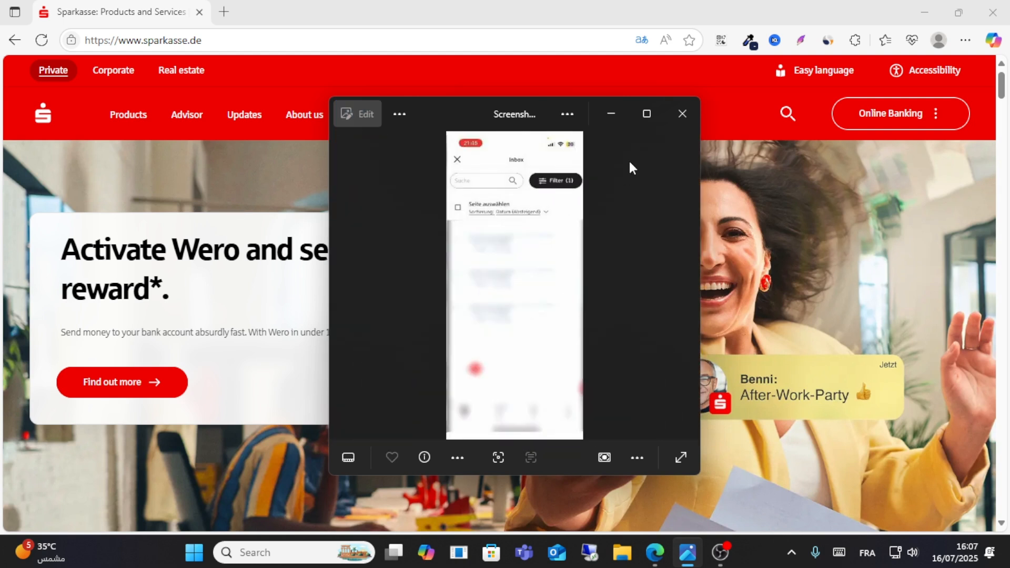
pyautogui.click(682, 114)
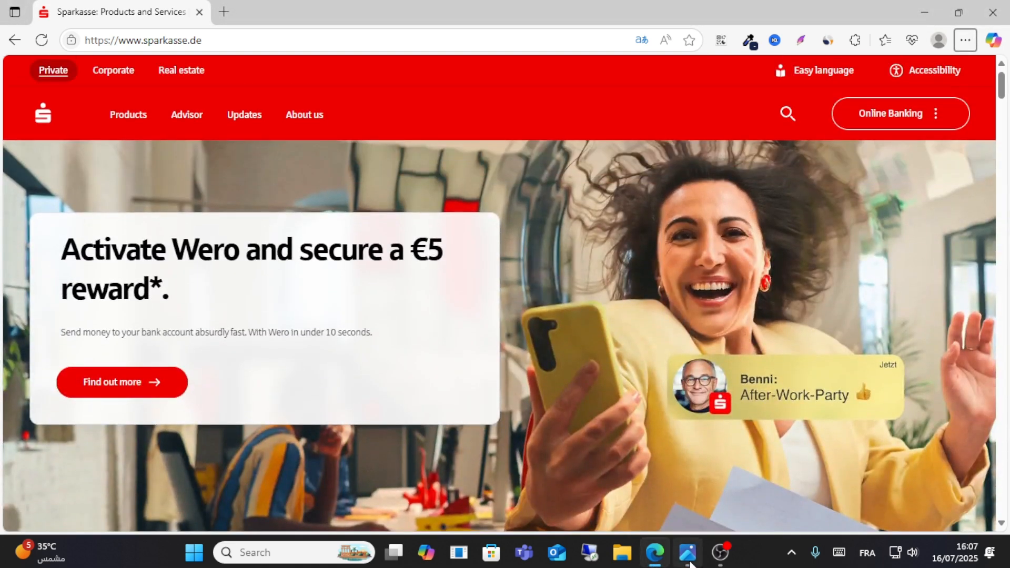
# Step: Reopen the viewer and reach the screenshot with the statement's Löschen/Herunterladen/Als gelesen setzen menu
pyautogui.click(686, 552)
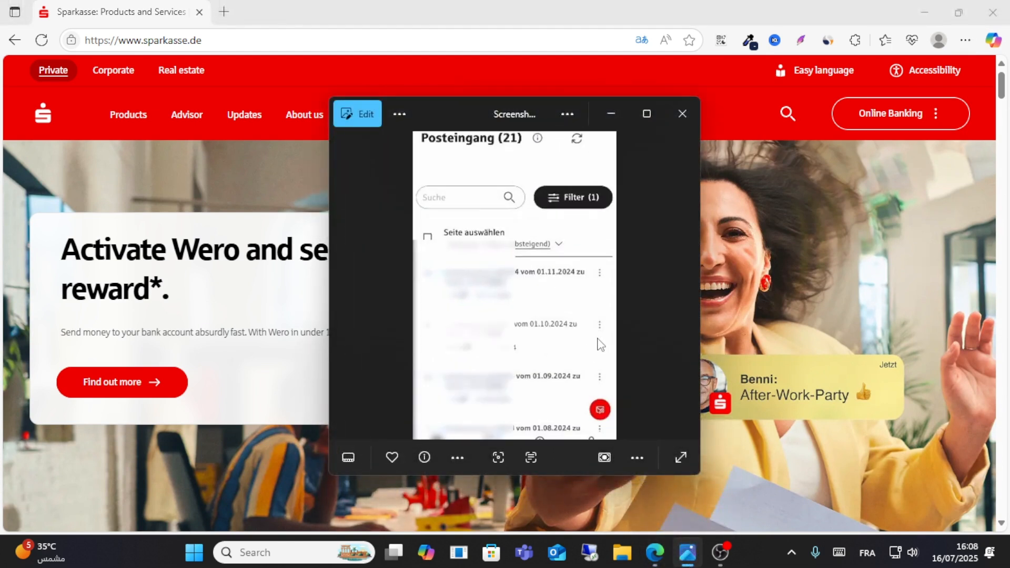
pyautogui.click(600, 271)
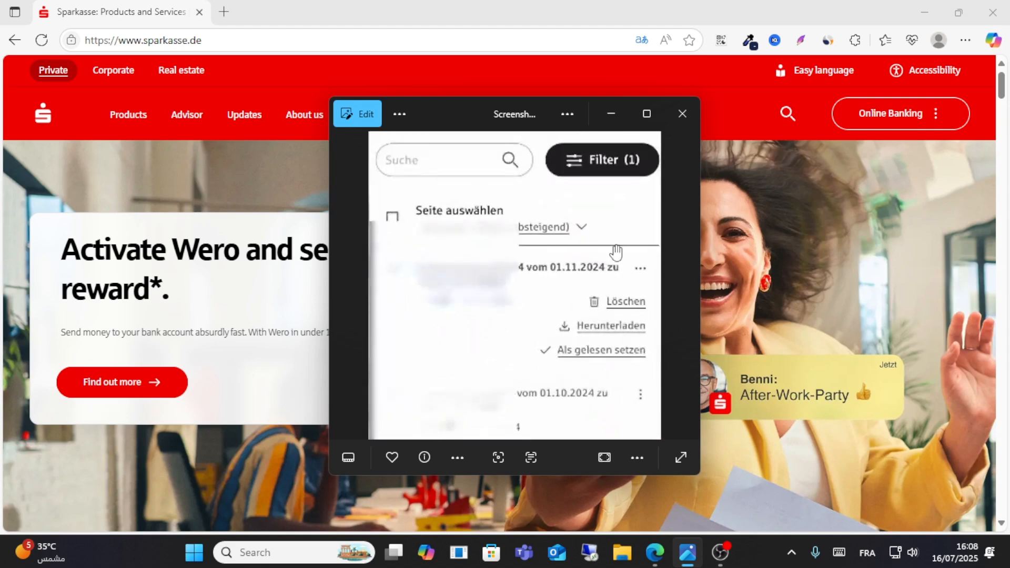
pyautogui.click(681, 114)
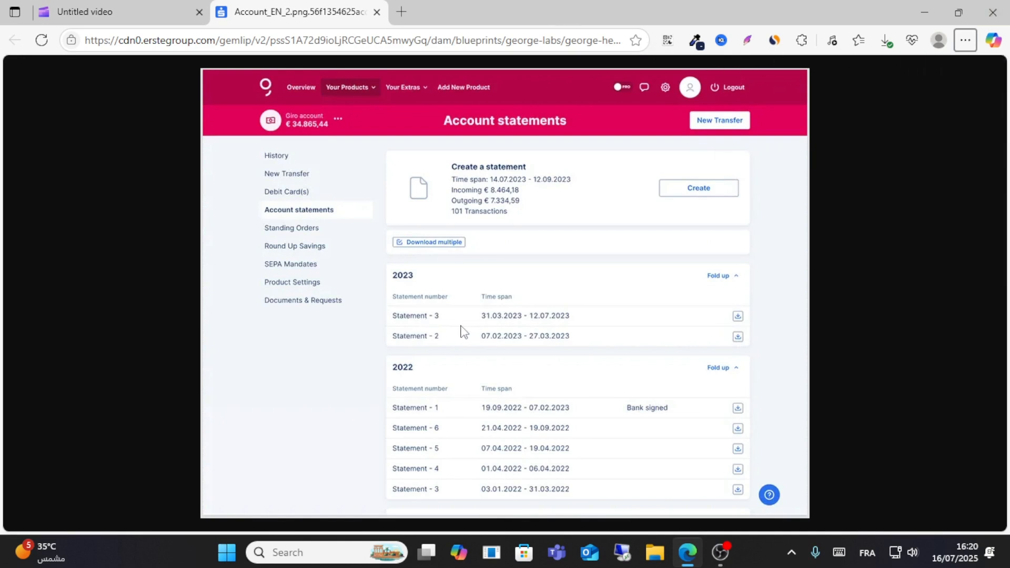
pyautogui.moveTo(697, 40)
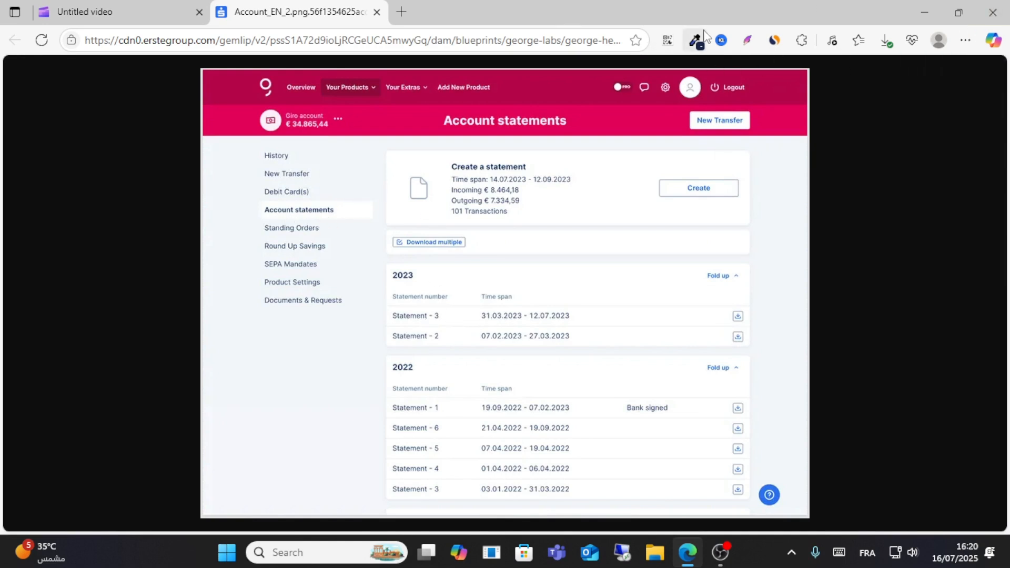
# Step: Capture the Account statements page with Screenshots and Draw and box the entry and 2023 download icons in red
pyautogui.click(695, 40)
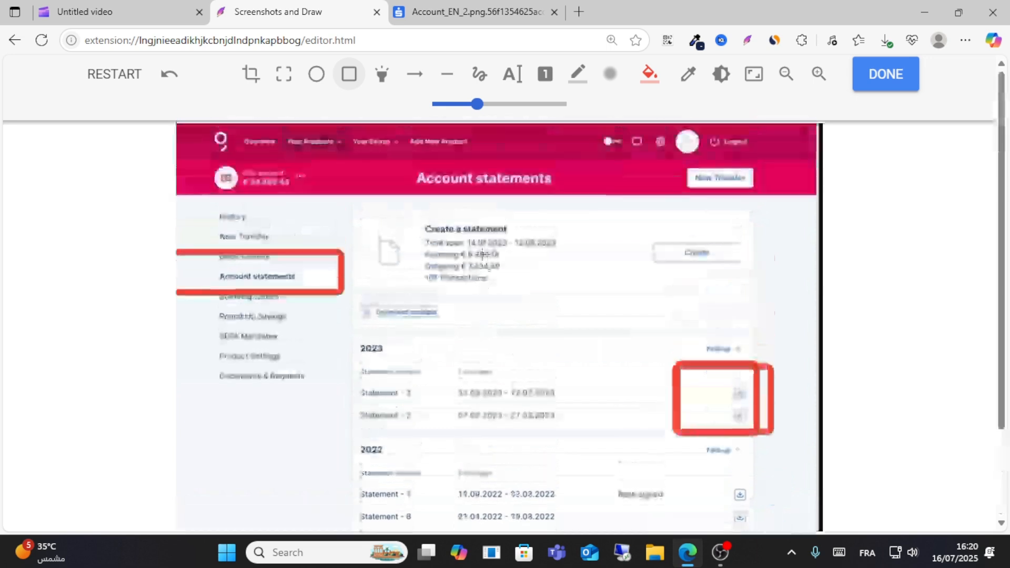
pyautogui.click(554, 11)
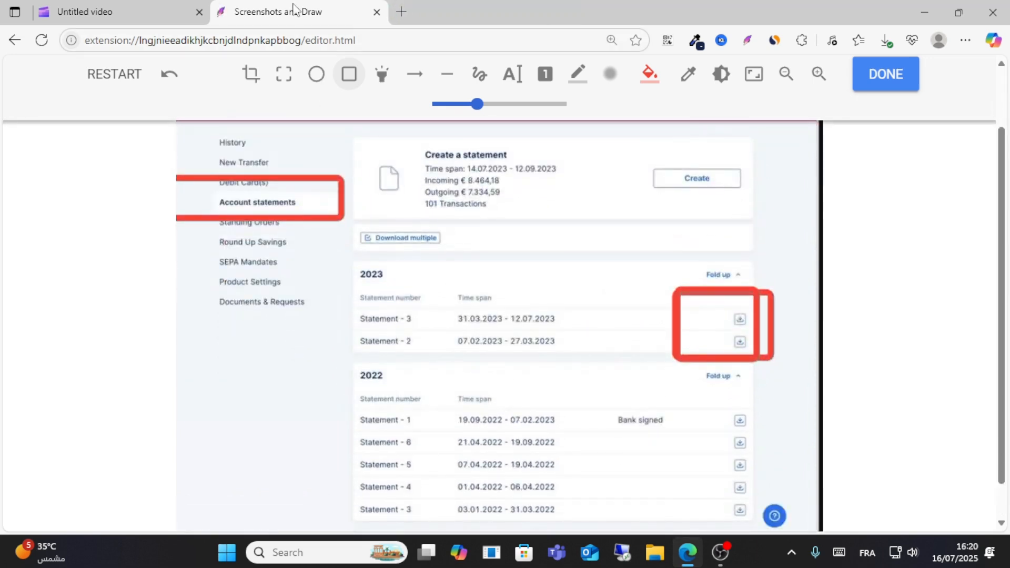